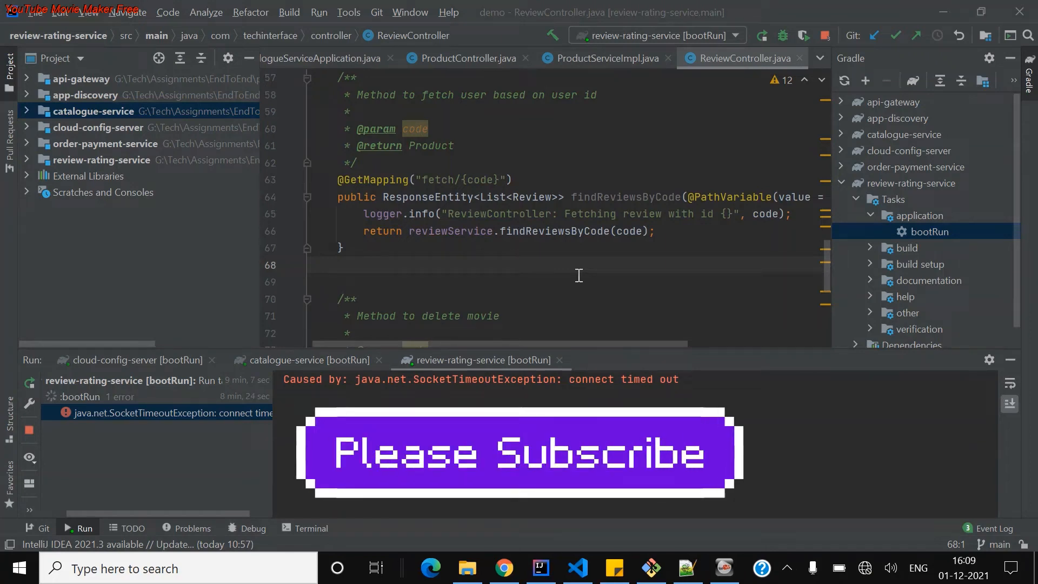
{"action": "mouse_move", "coordinate": [569, 275]}
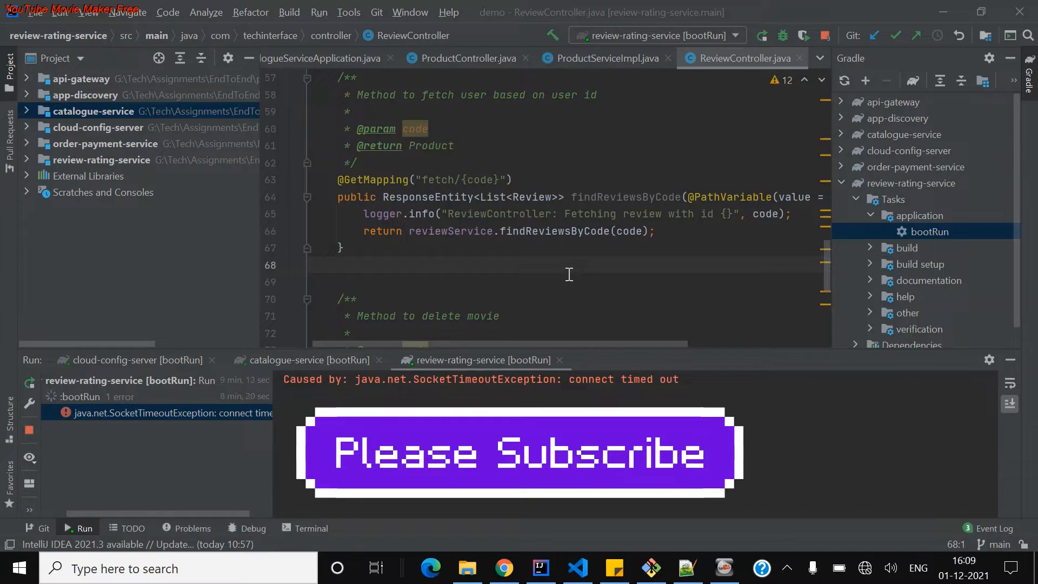
{"action": "mouse_move", "coordinate": [571, 272]}
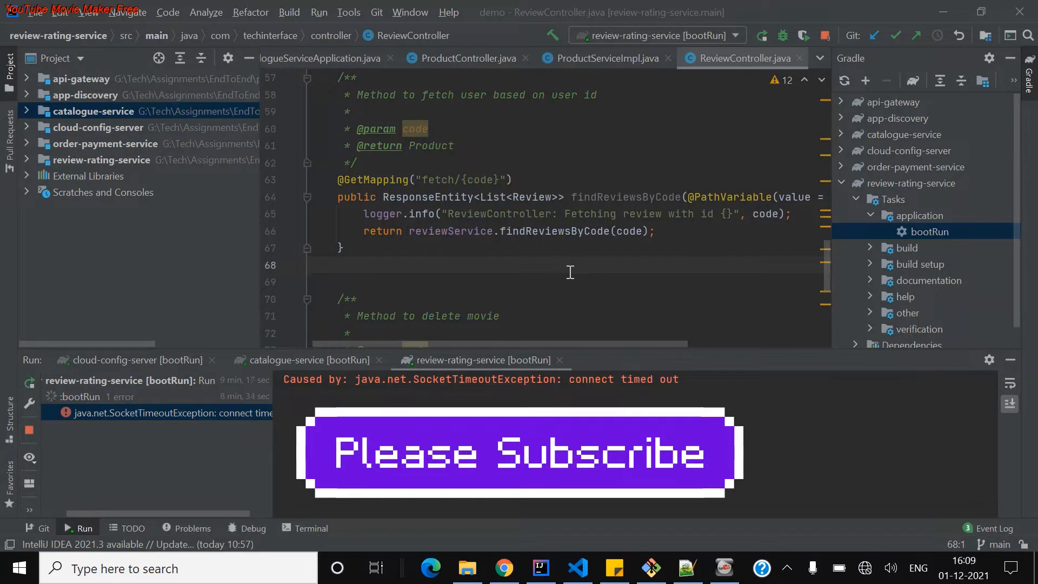
Point out the catalogue-service and review-rating-service modules in the project tree.
{"action": "scroll", "scroll_direction": "down", "scroll_amount": 3}
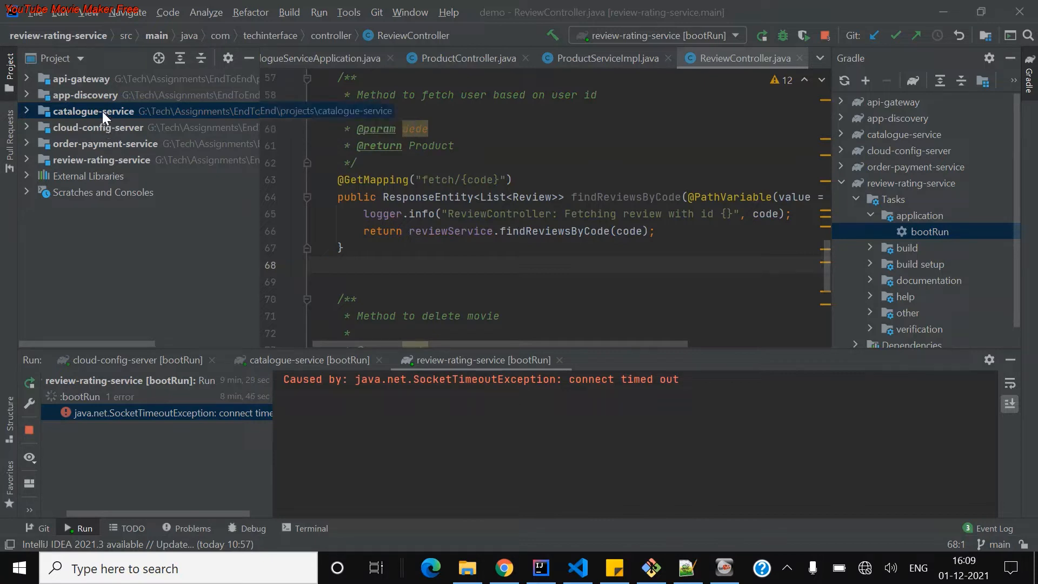
{"action": "left_click", "coordinate": [102, 160]}
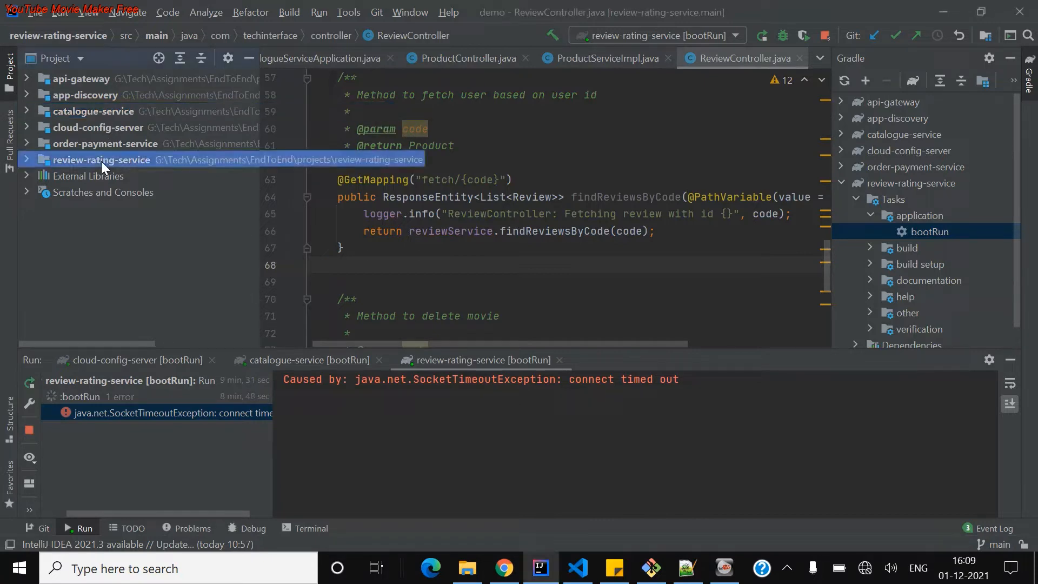
{"action": "left_click", "coordinate": [93, 111]}
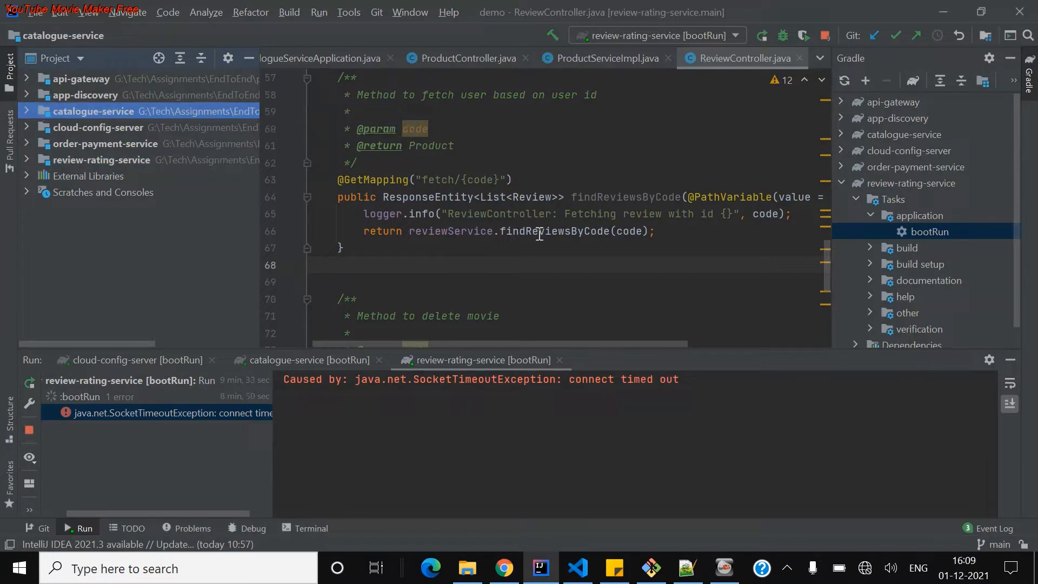
{"action": "mouse_move", "coordinate": [533, 247]}
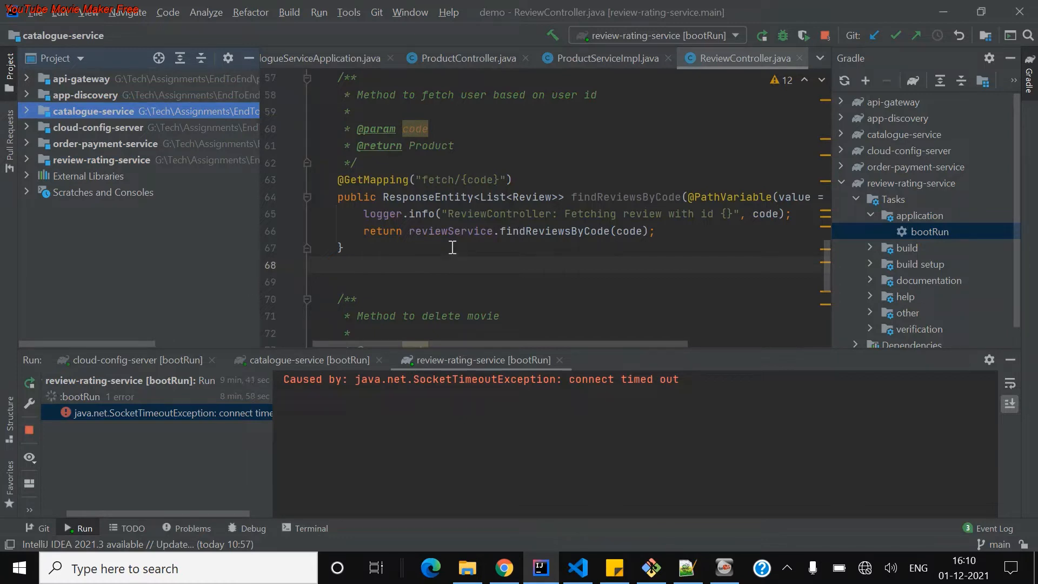
{"action": "scroll", "scroll_direction": "down", "scroll_amount": 3}
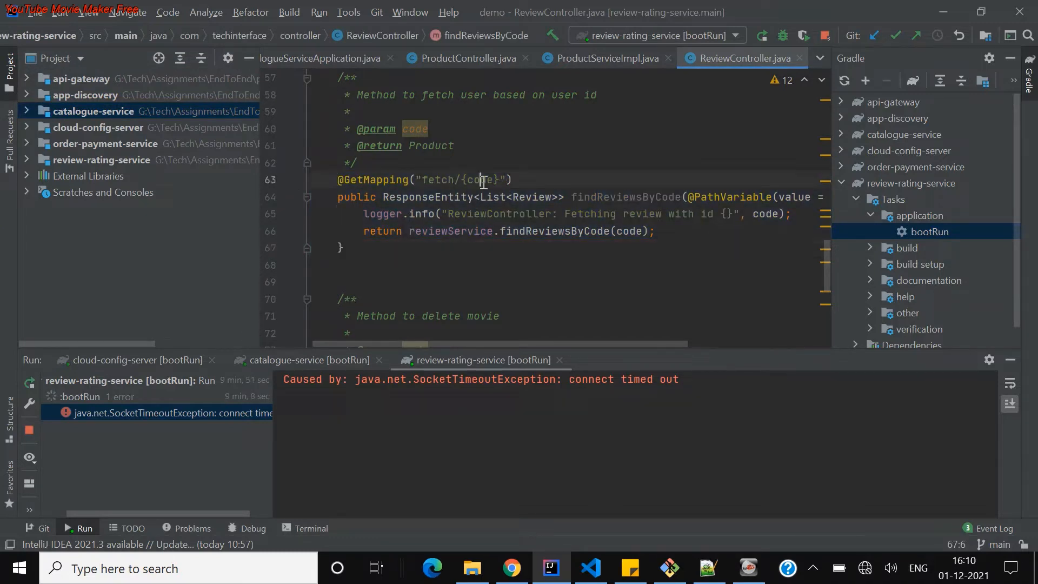
Highlight the 'code' path variable and switch to ReviewServiceImpl.java via Recent Files.
{"action": "double_click", "coordinate": [480, 180]}
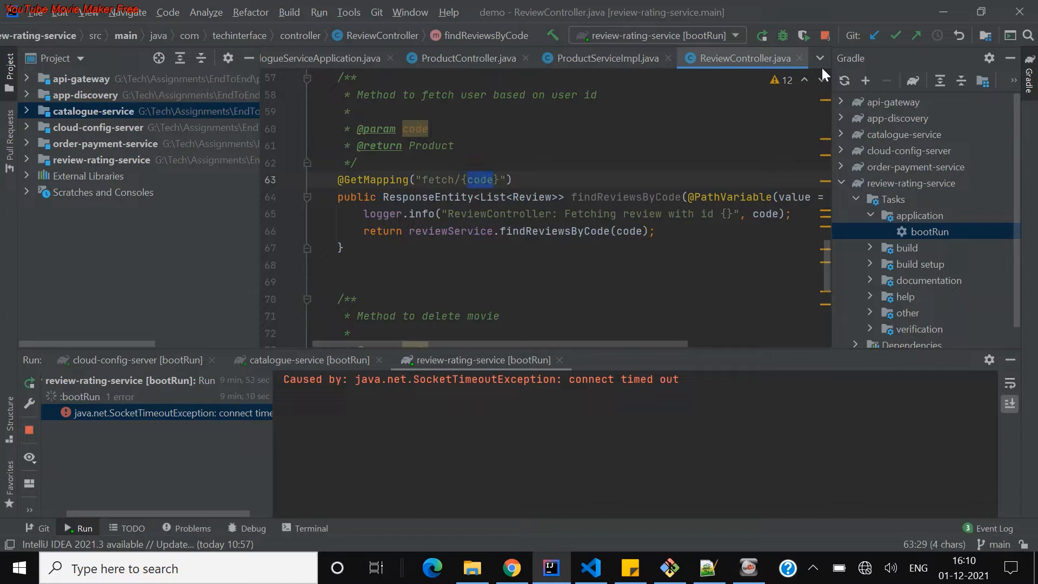
{"action": "left_click", "coordinate": [819, 57]}
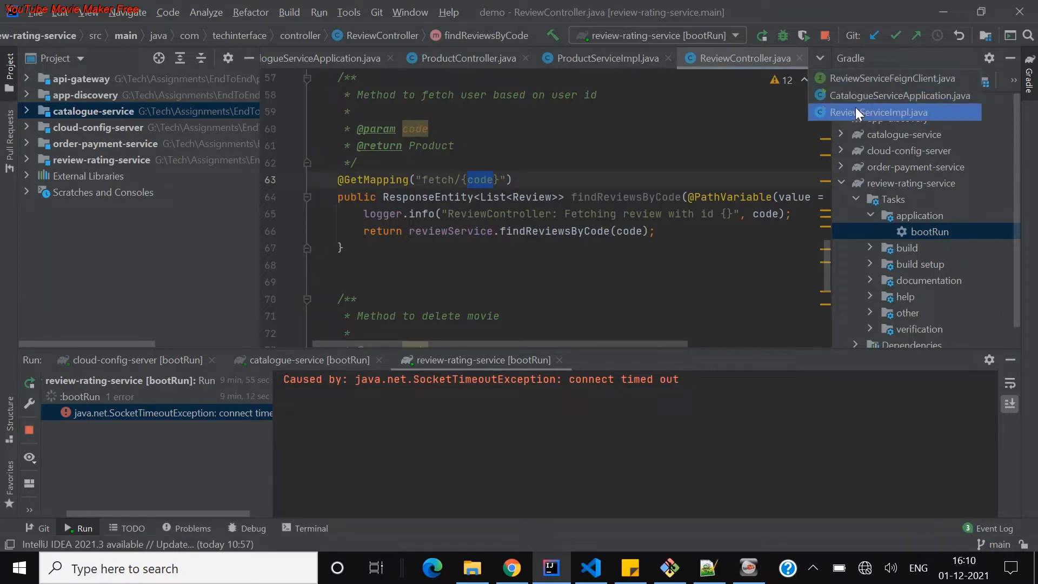
{"action": "left_click", "coordinate": [895, 111]}
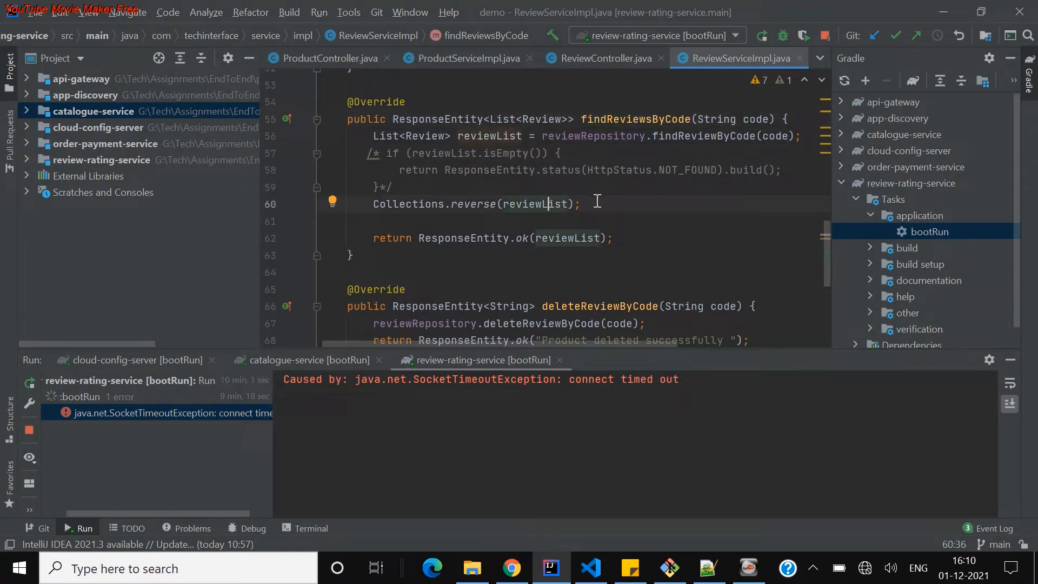
{"action": "mouse_move", "coordinate": [510, 568]}
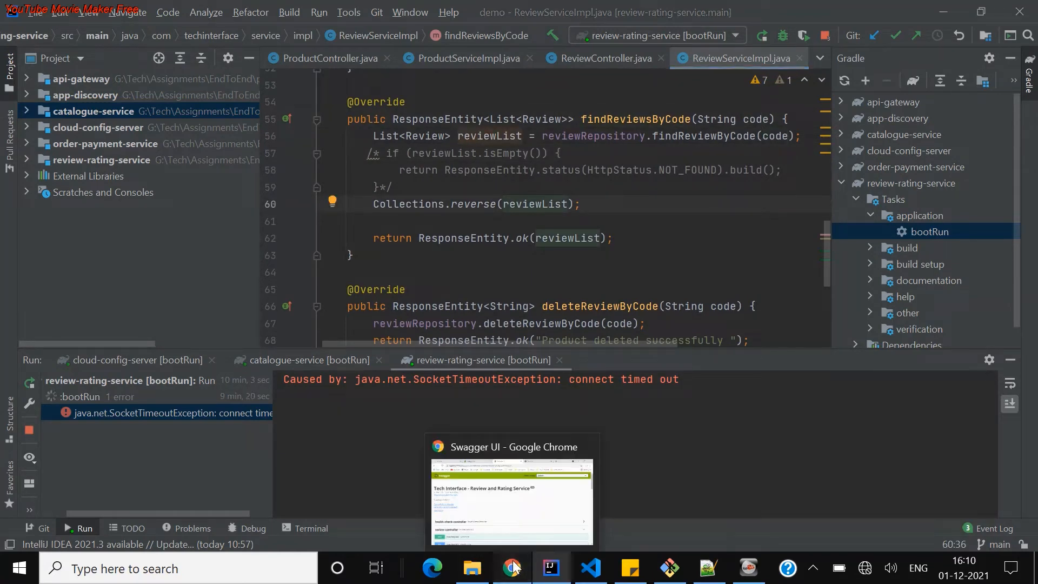
Execute the Swagger UI review fetch for code E12 (200, Laptop reviews) and return to the IDE.
{"action": "left_click", "coordinate": [512, 568]}
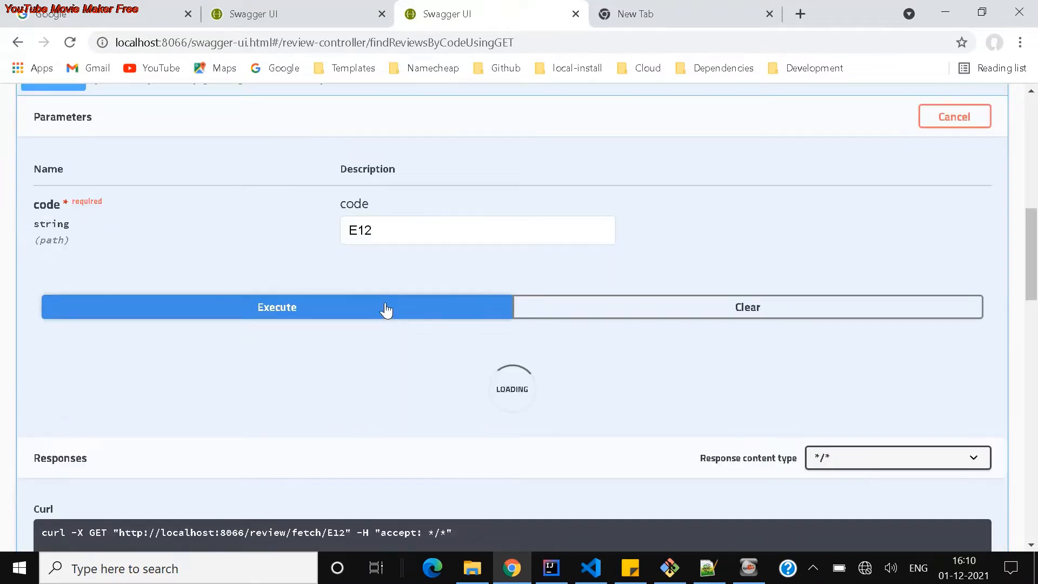
{"action": "left_click", "coordinate": [276, 307]}
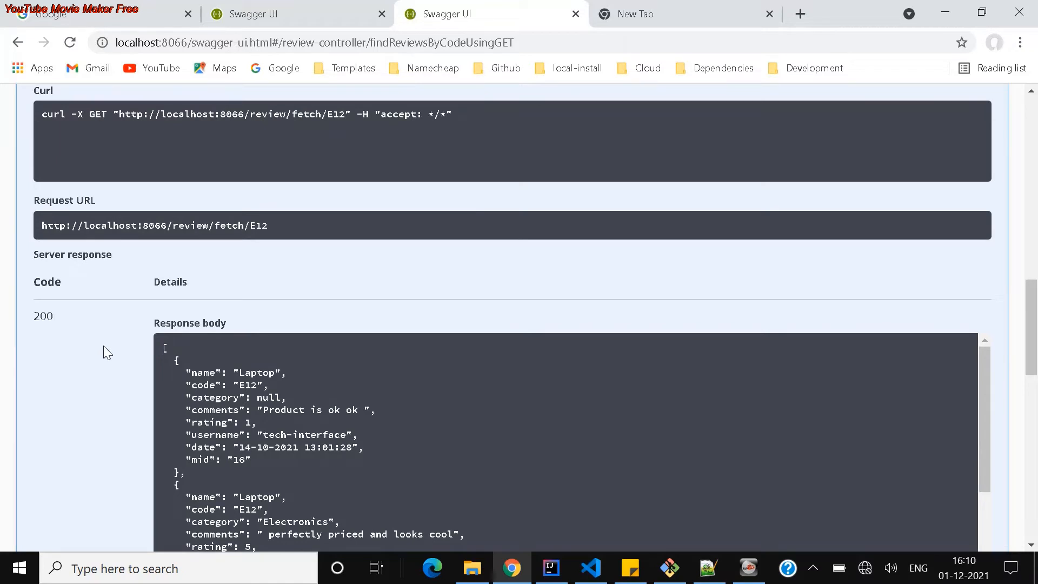
{"action": "left_click", "coordinate": [551, 568]}
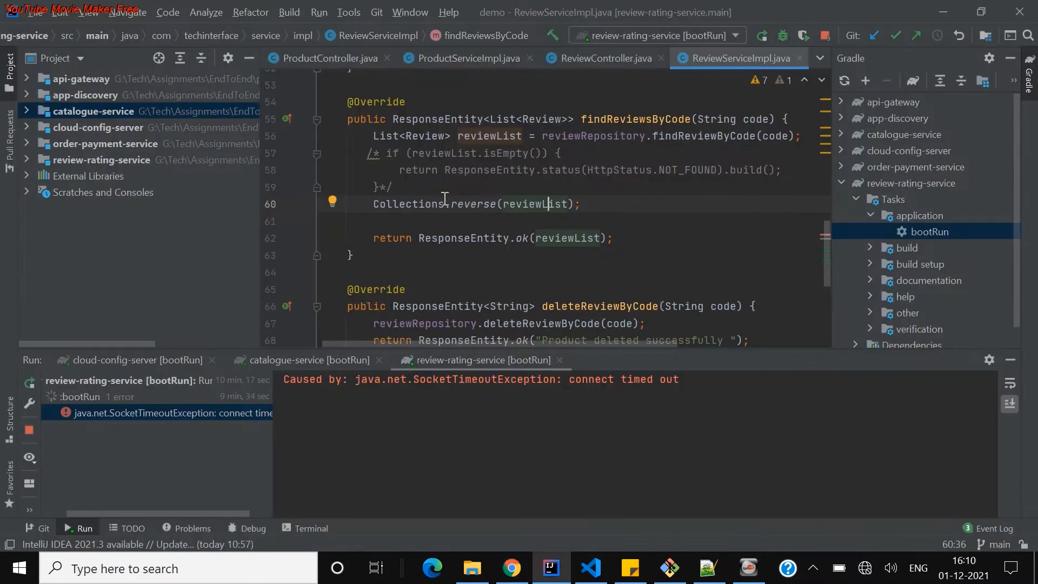
{"action": "mouse_move", "coordinate": [121, 171]}
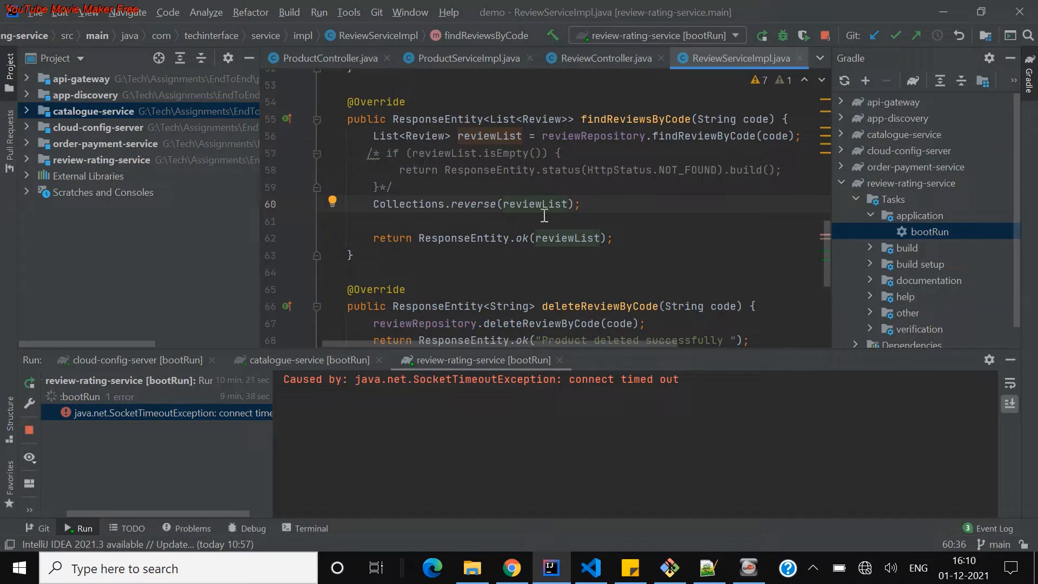
{"action": "mouse_move", "coordinate": [506, 160]}
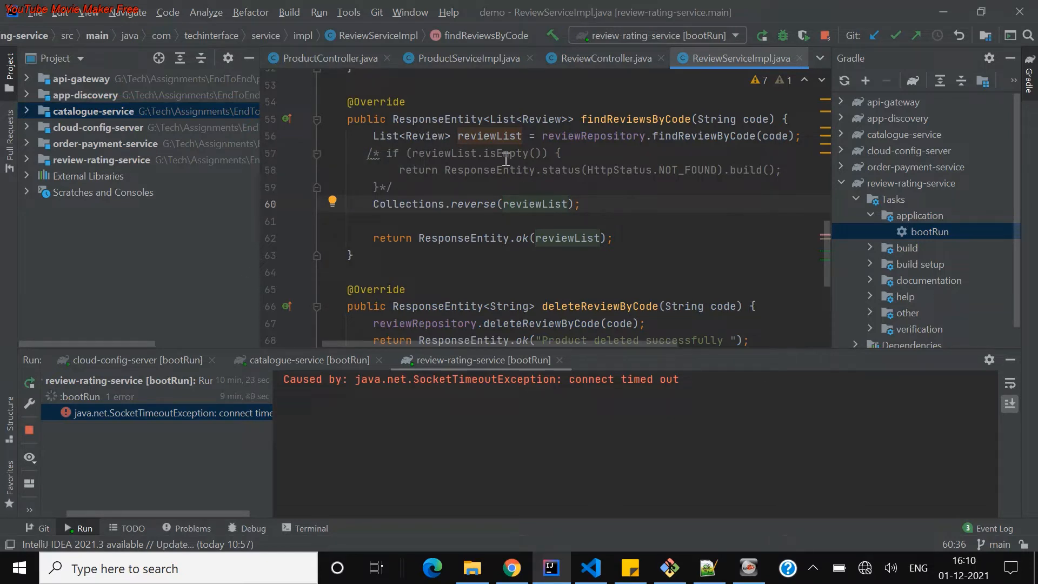
Show ProductController's fetchReviewsUsingFeignClient endpoint mapped to /usingFeignClient/{code}.
{"action": "left_click", "coordinate": [331, 57]}
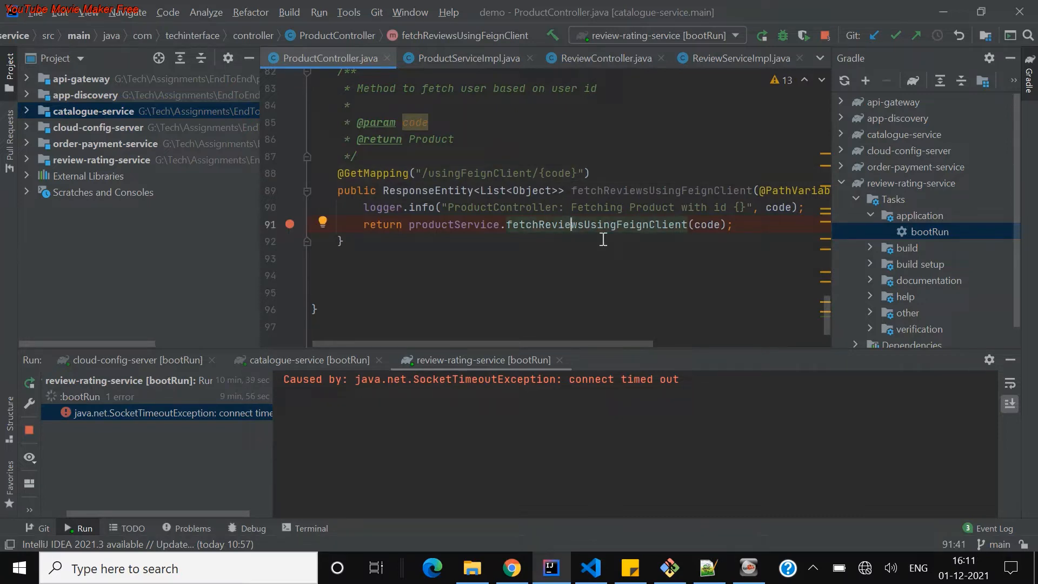
Follow the Feign call into ReviewServiceFeignClient with its localhost:8066/review /fetch/{code} mapping.
{"action": "left_click", "coordinate": [468, 58]}
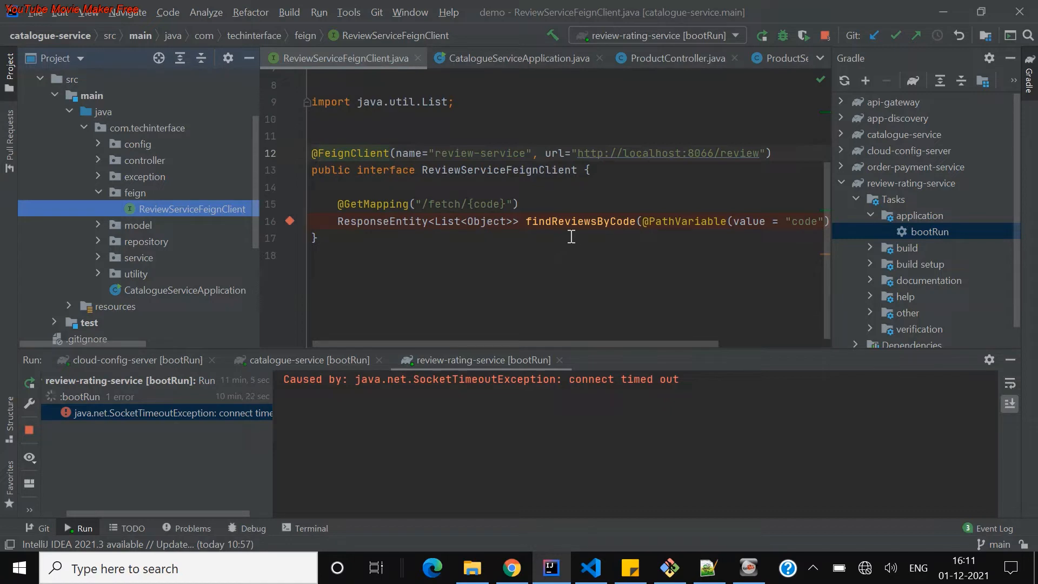
{"action": "mouse_move", "coordinate": [193, 301]}
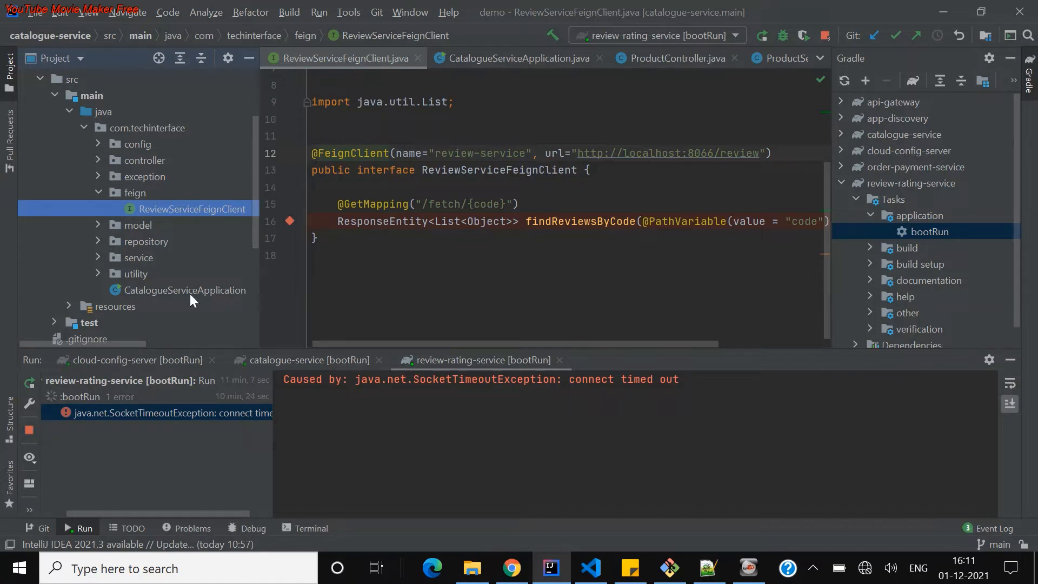
{"action": "left_click", "coordinate": [184, 290]}
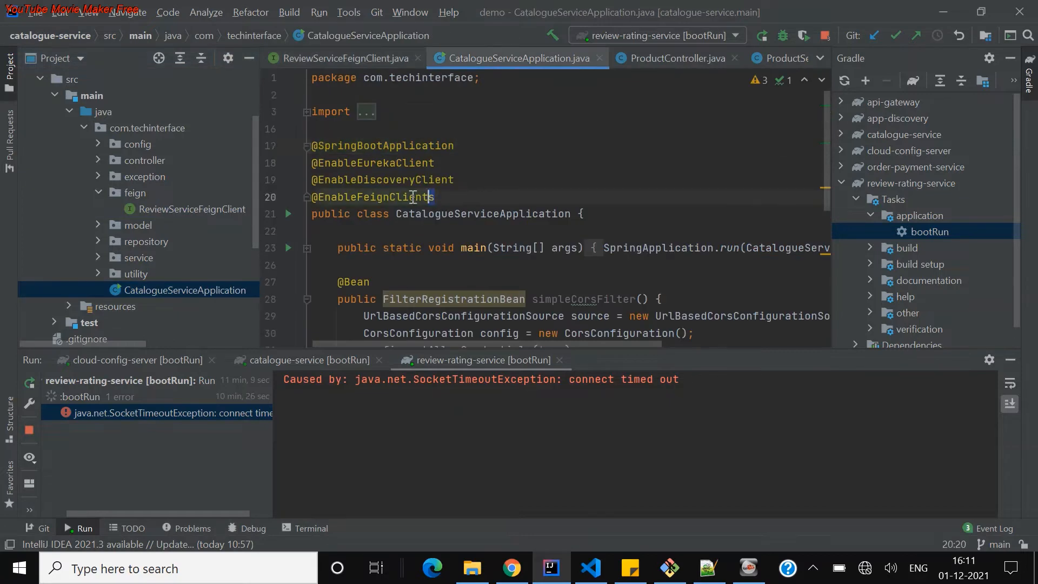
{"action": "triple_click", "coordinate": [373, 197]}
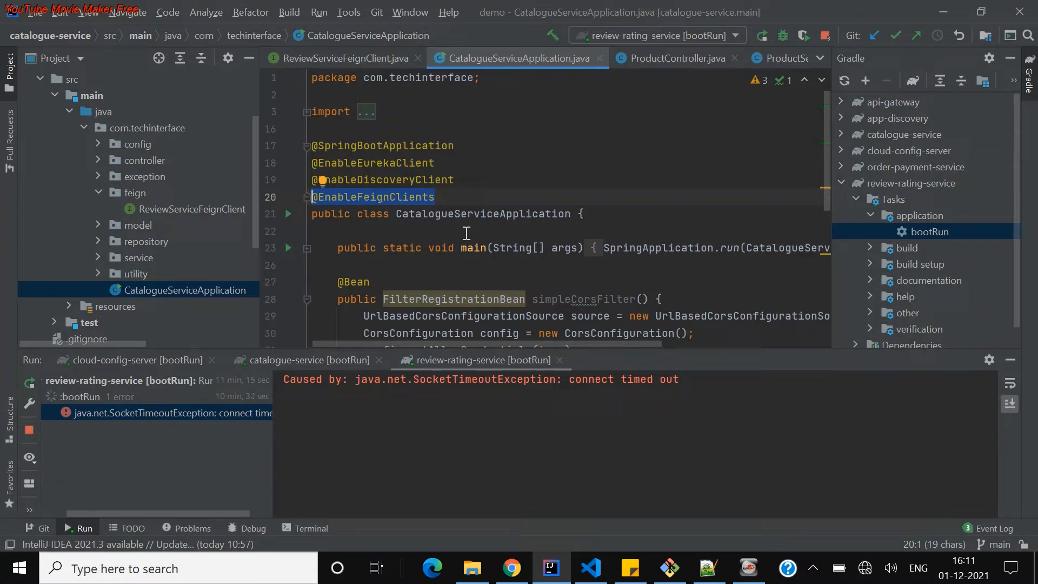
{"action": "mouse_move", "coordinate": [206, 214]}
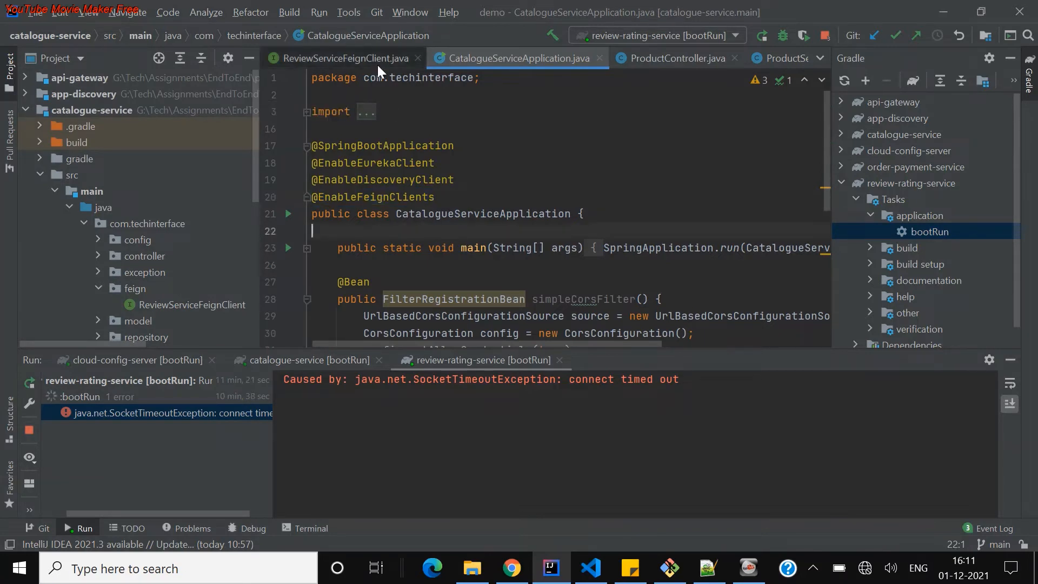
{"action": "left_click", "coordinate": [344, 58]}
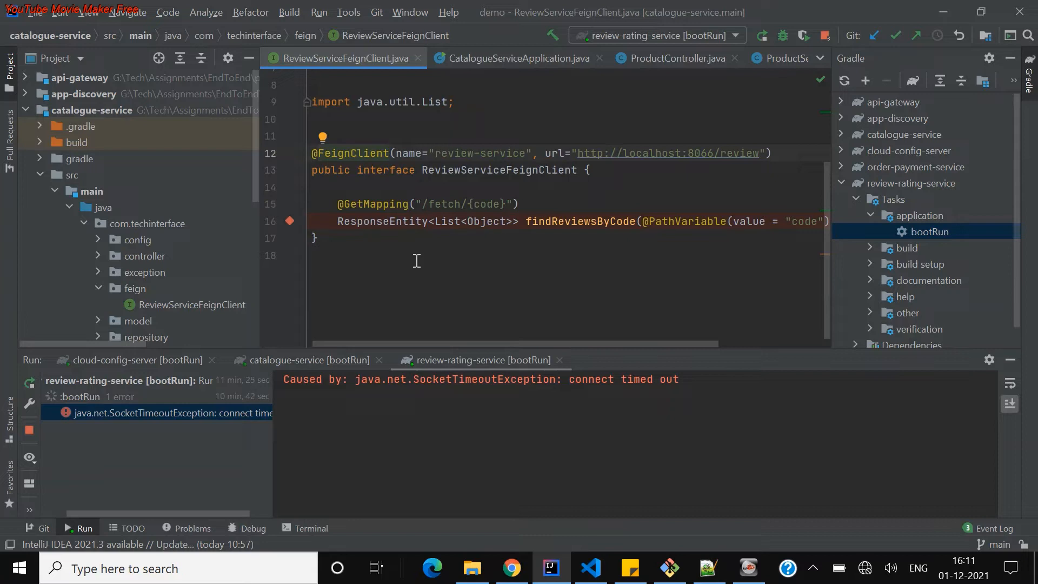
Highlight the ReviewServiceFeignClient interface name and the review path in its URL.
{"action": "double_click", "coordinate": [499, 170]}
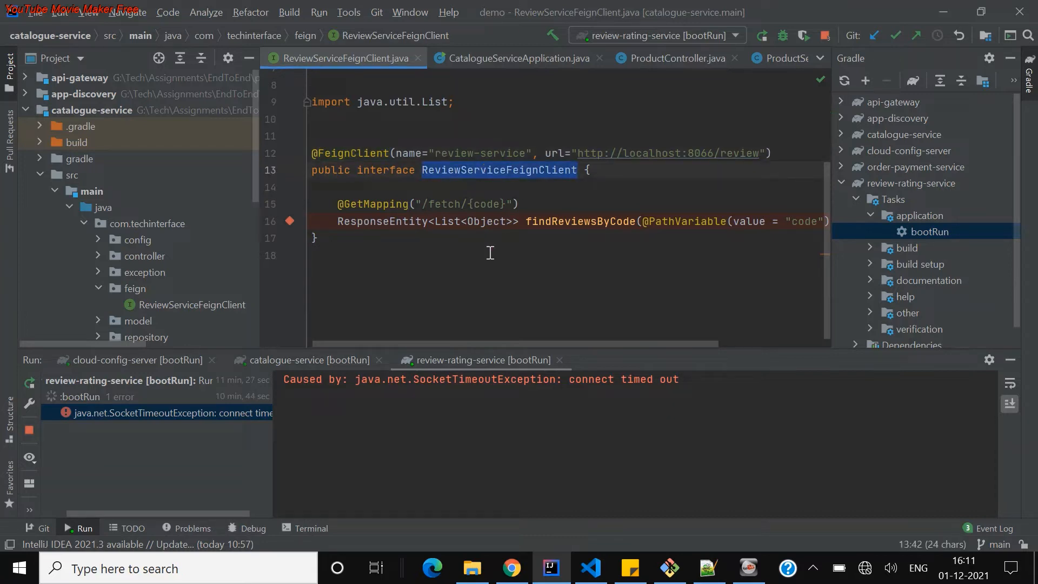
{"action": "left_click", "coordinate": [487, 253]}
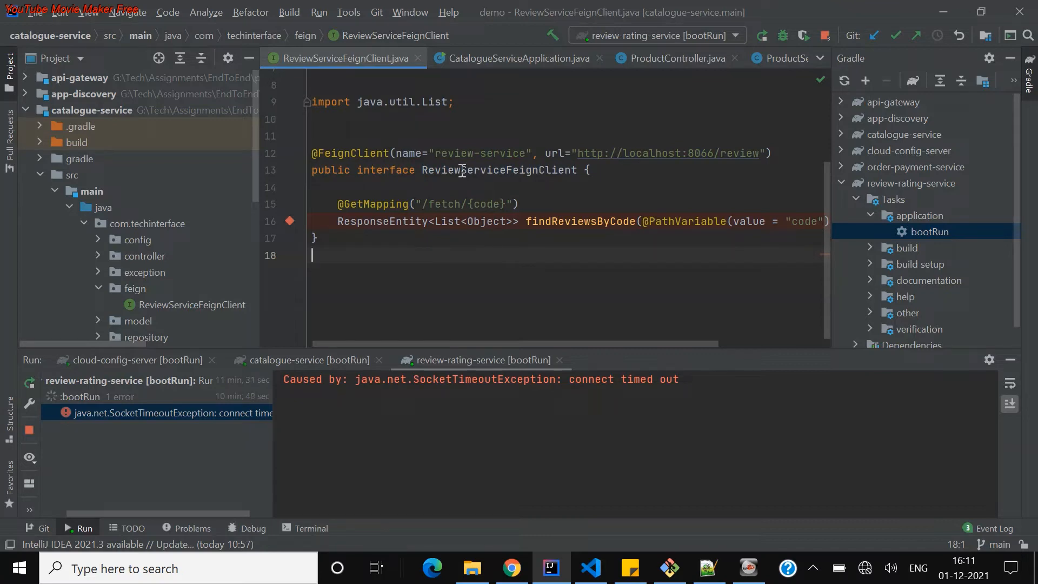
{"action": "double_click", "coordinate": [595, 154]}
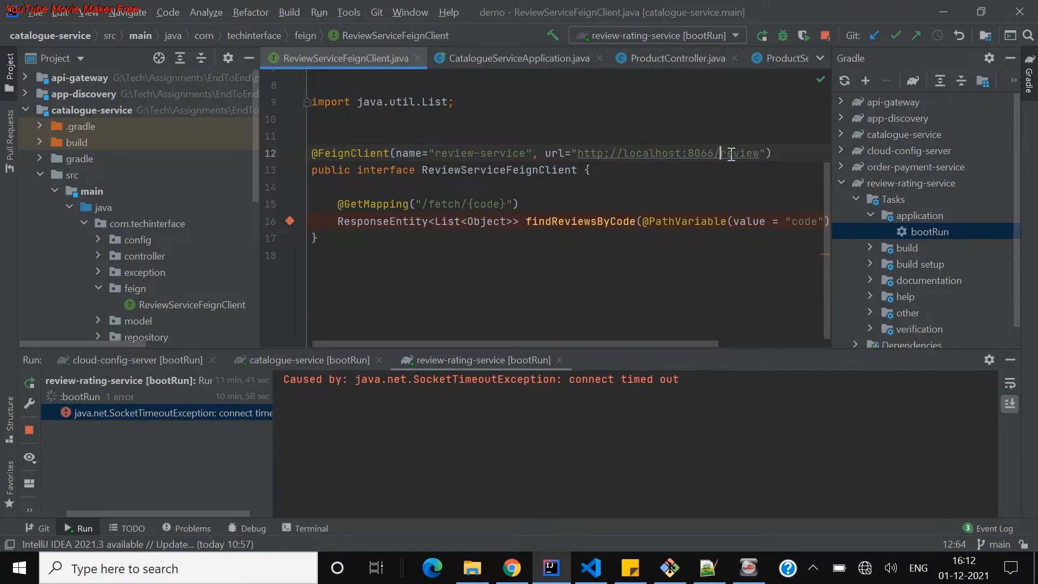
{"action": "double_click", "coordinate": [743, 154]}
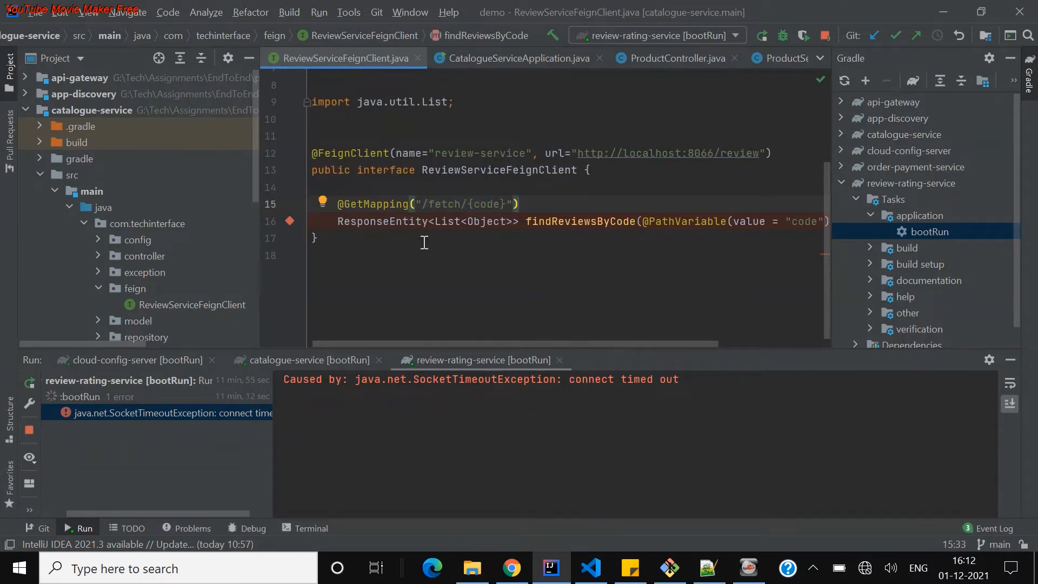
Highlight the /fetch mapping, the findReviewsByCode method and the full localhost:8066/review URL.
{"action": "double_click", "coordinate": [588, 154]}
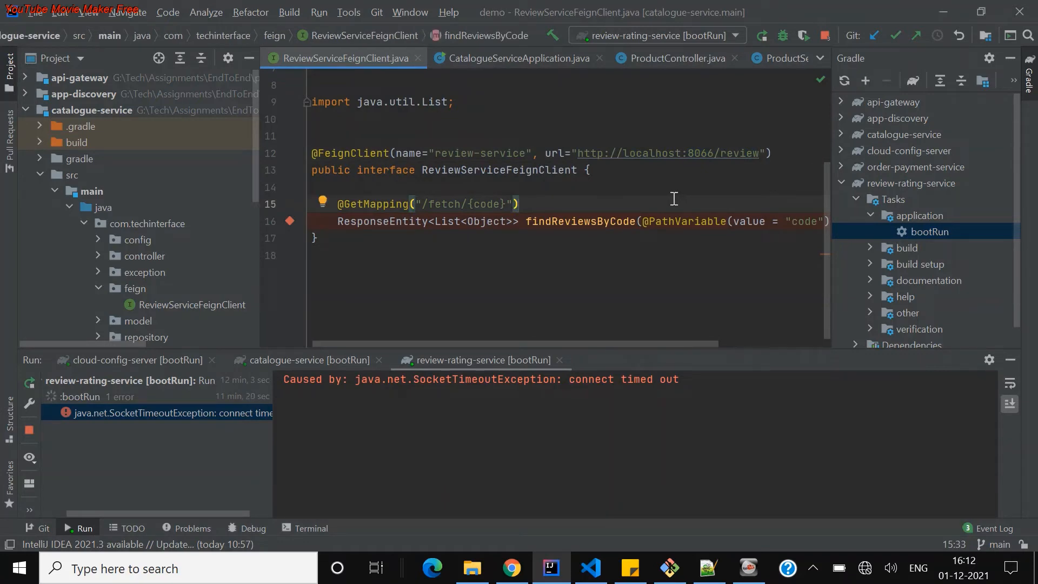
{"action": "mouse_move", "coordinate": [589, 230]}
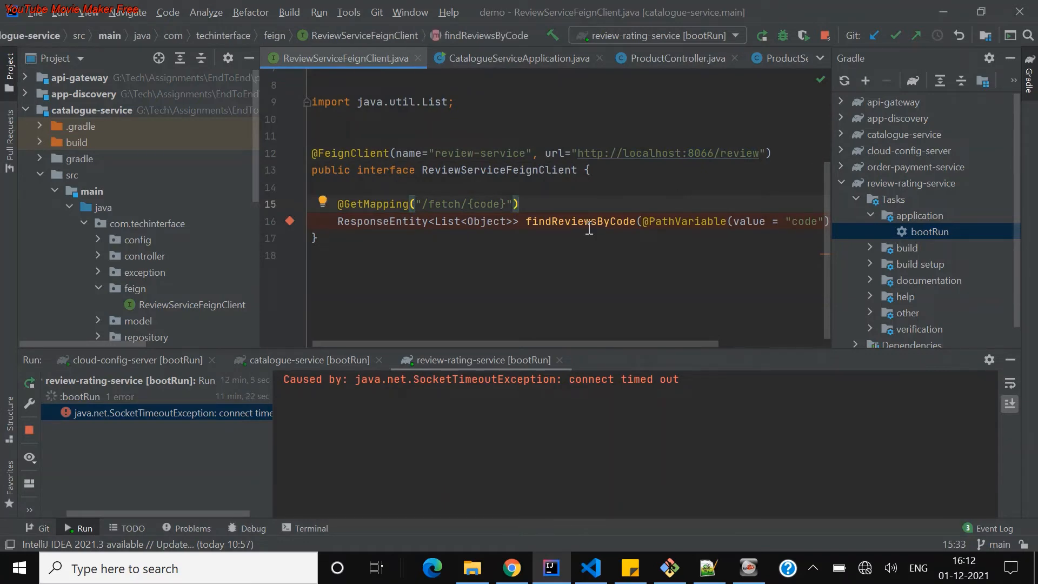
{"action": "double_click", "coordinate": [589, 154]}
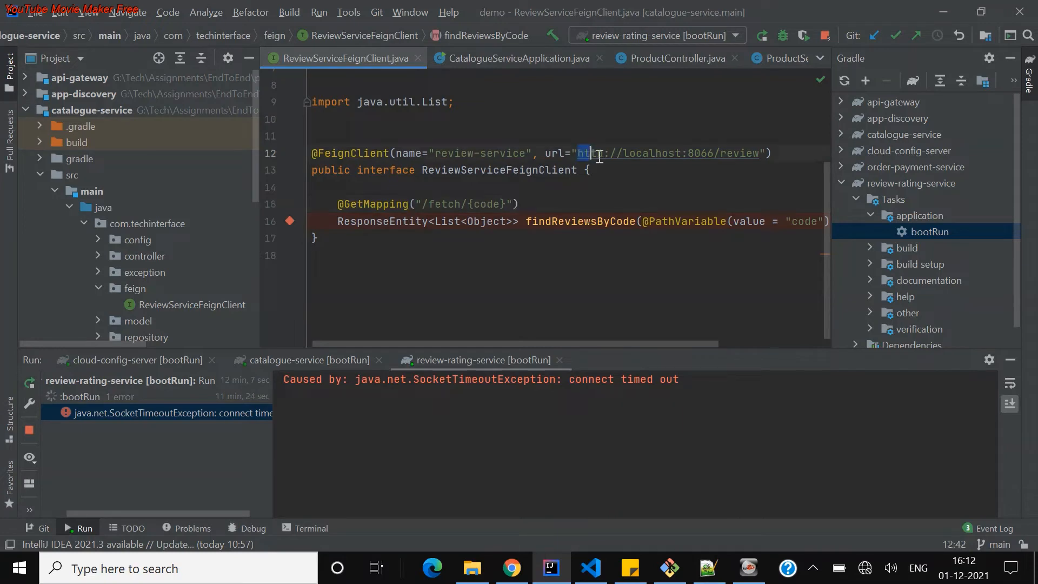
{"action": "left_click_drag", "start_coordinate": [581, 153], "coordinate": [760, 152]}
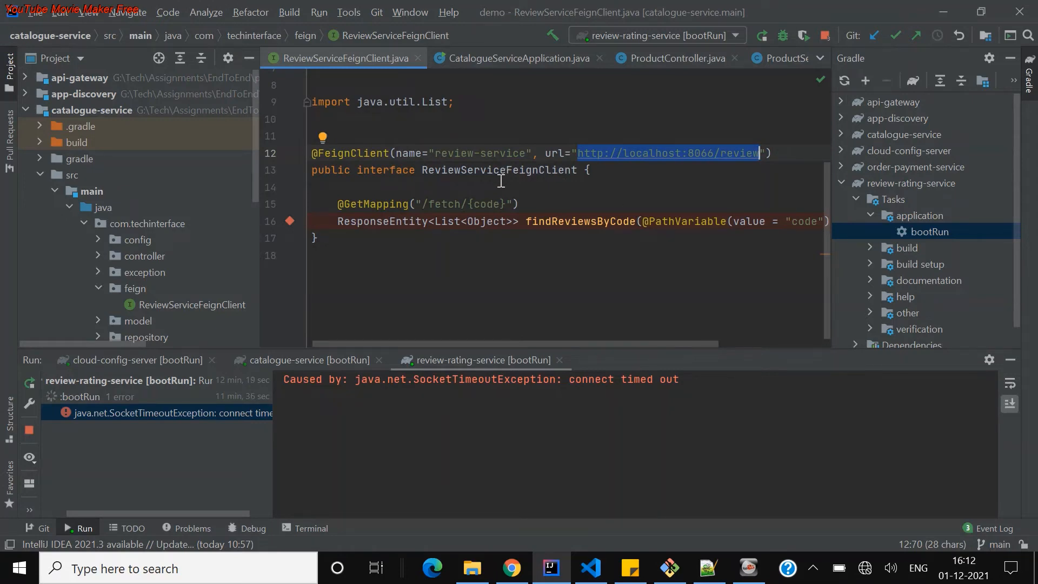
{"action": "mouse_move", "coordinate": [575, 209]}
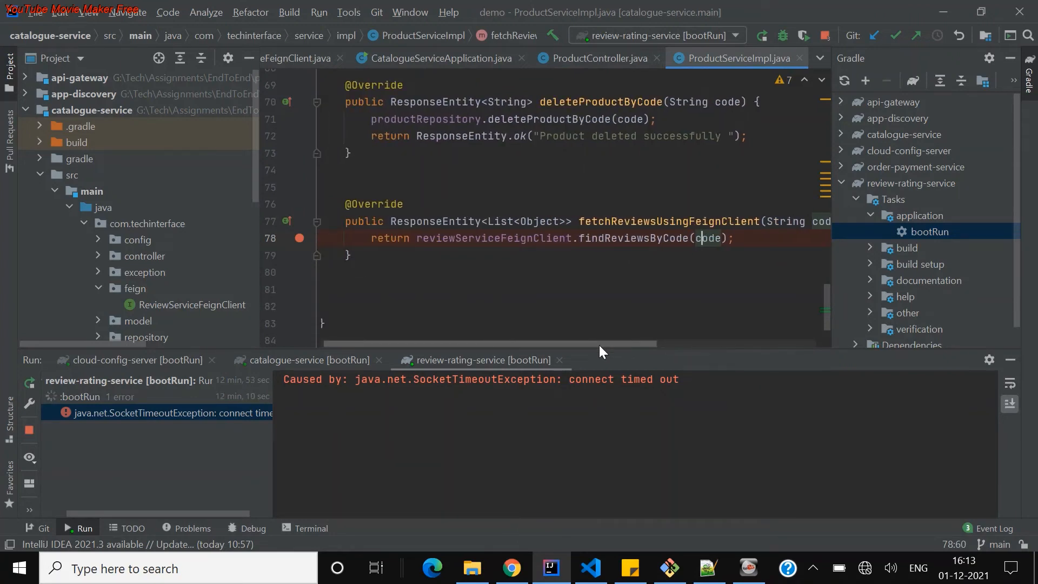
{"action": "mouse_move", "coordinate": [611, 290]}
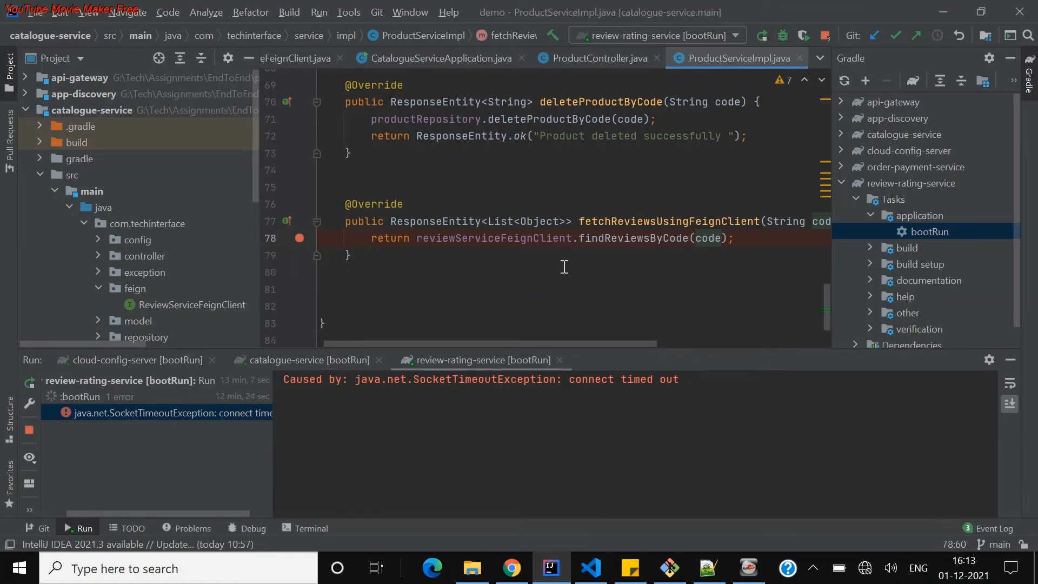
Bring up the GET /product/usingFeignClient/{code} endpoint in Swagger UI with code E12 entered.
{"action": "left_click", "coordinate": [534, 238]}
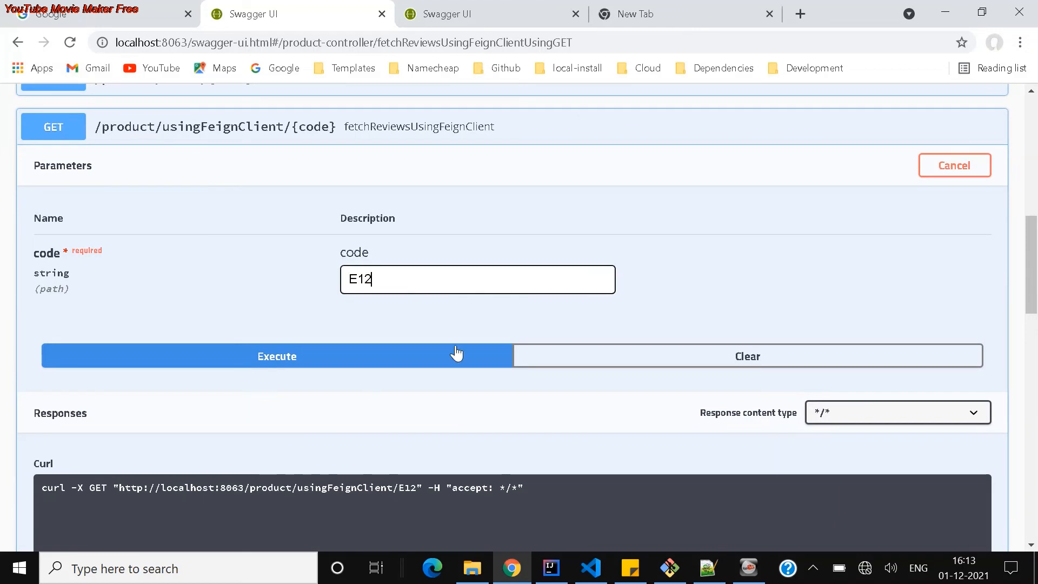
Execute the usingFeignClient request for E12 and scroll through the 200 Laptop review JSON and headers.
{"action": "left_click", "coordinate": [276, 357]}
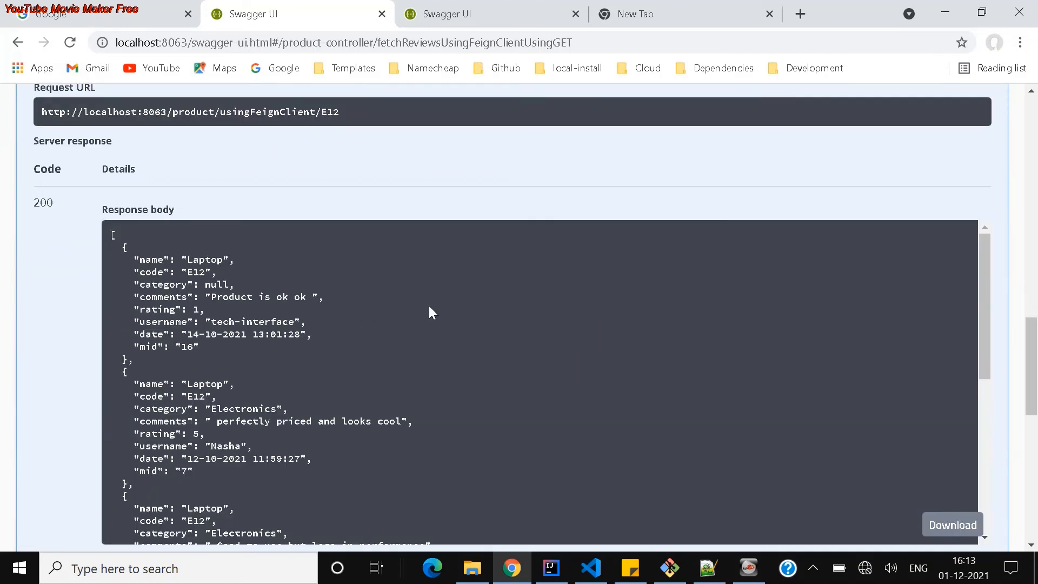
{"action": "scroll", "scroll_direction": "down", "scroll_amount": 3}
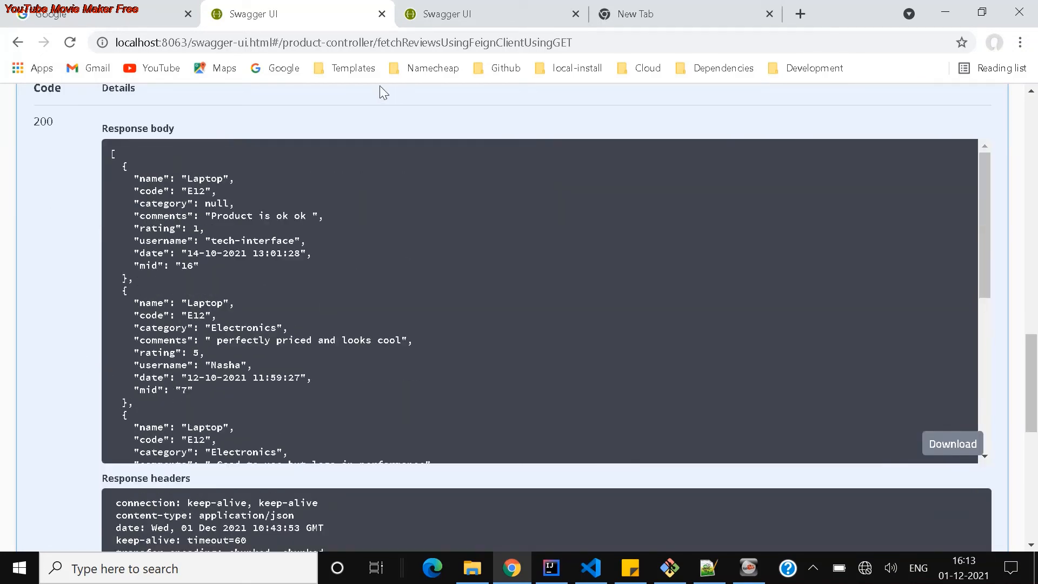
{"action": "mouse_move", "coordinate": [456, 208]}
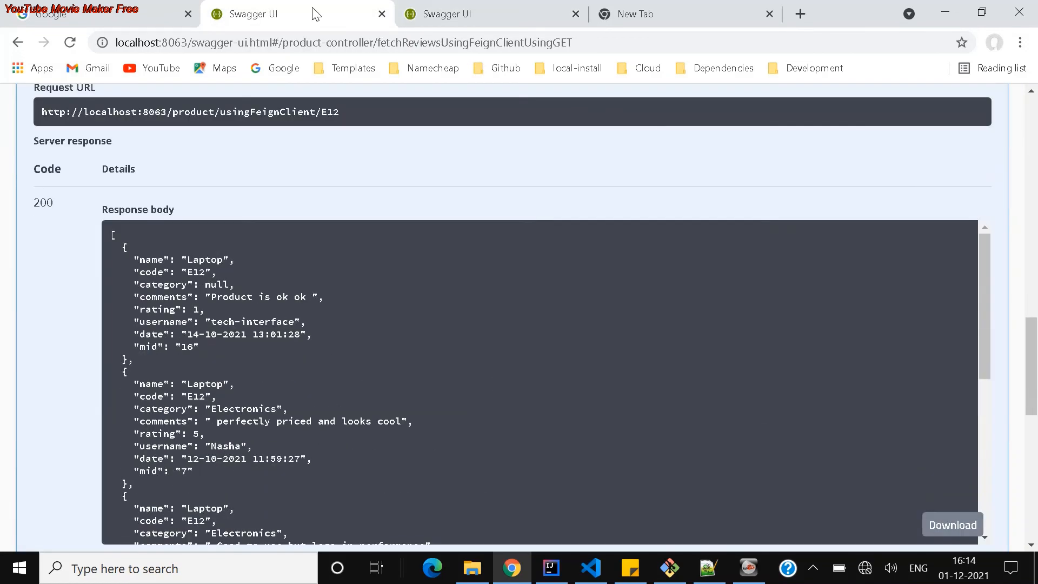
{"action": "scroll", "scroll_direction": "down", "scroll_amount": 3}
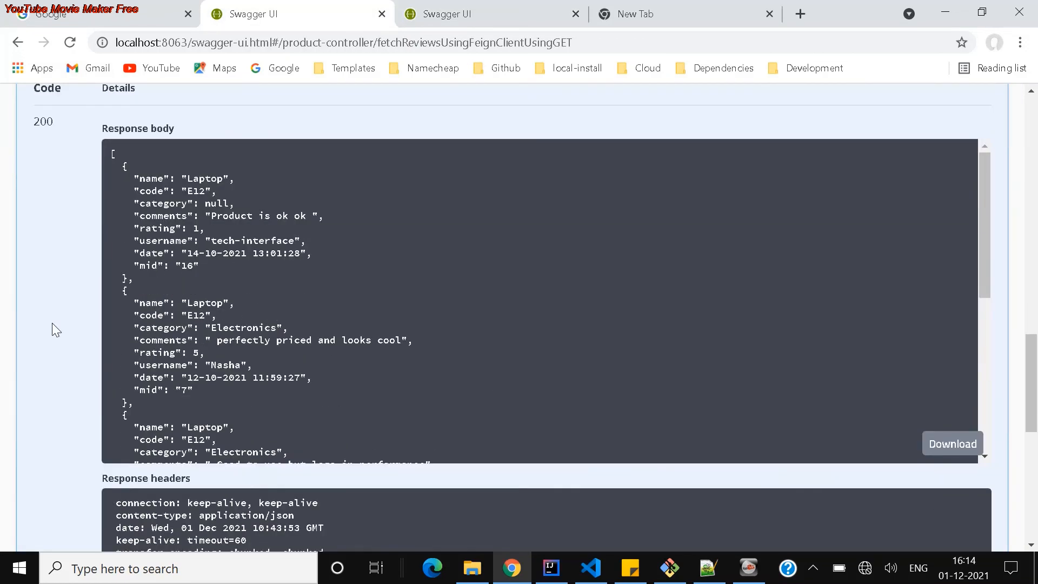
{"action": "scroll", "scroll_direction": "down", "scroll_amount": 3}
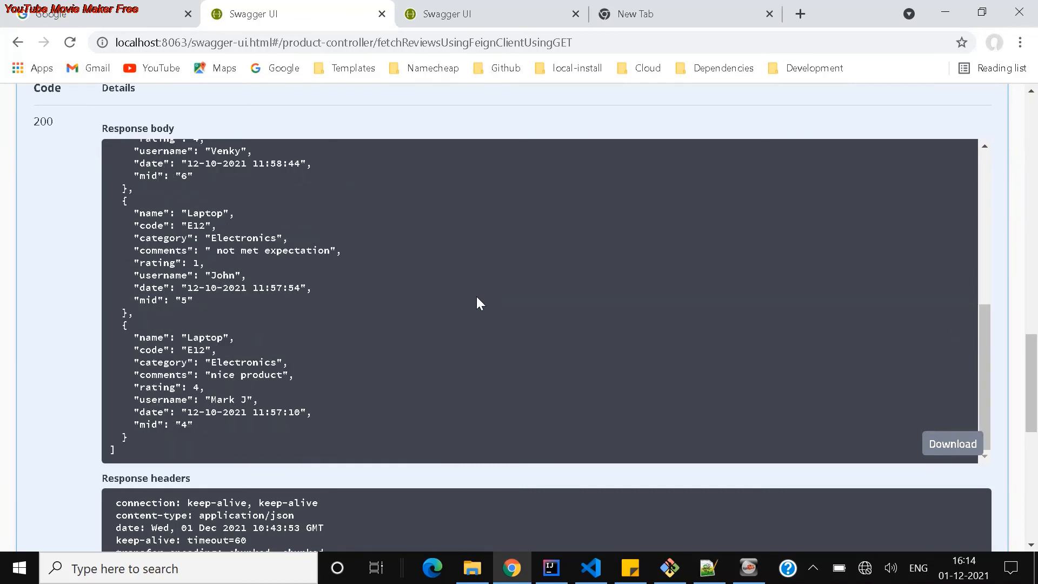
{"action": "mouse_move", "coordinate": [465, 323]}
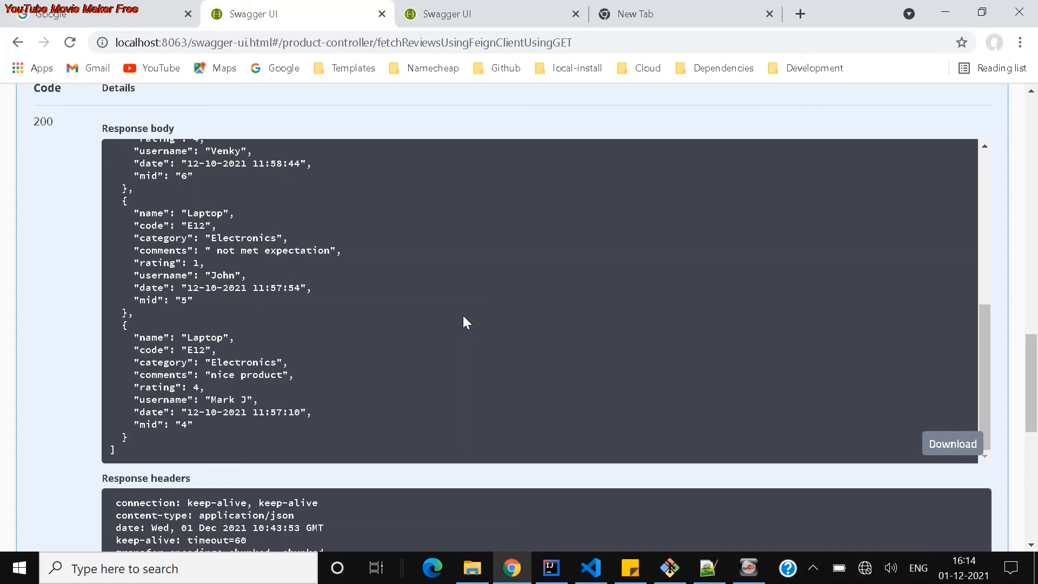
{"action": "scroll", "scroll_direction": "down", "scroll_amount": 3}
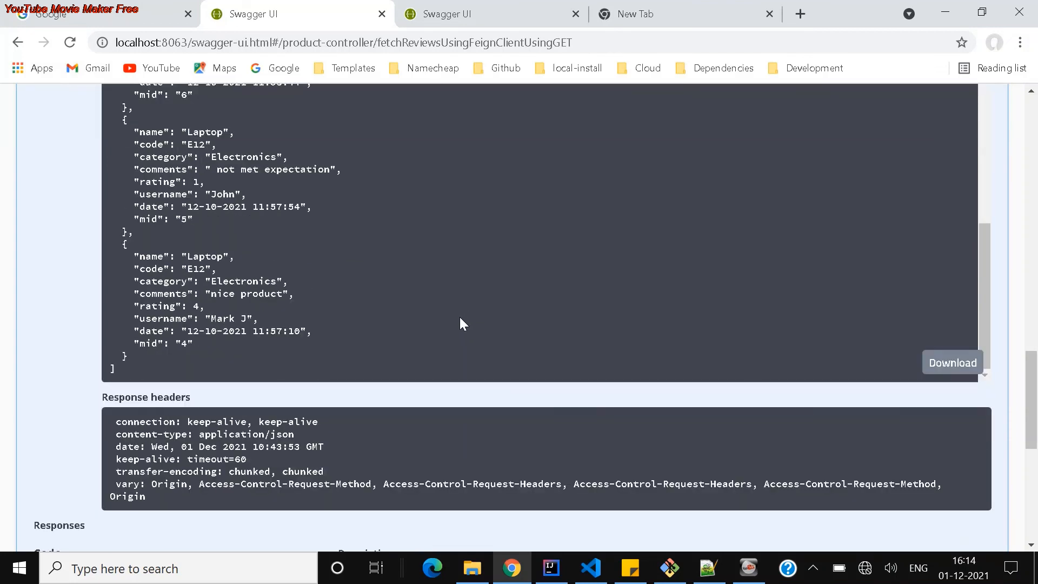